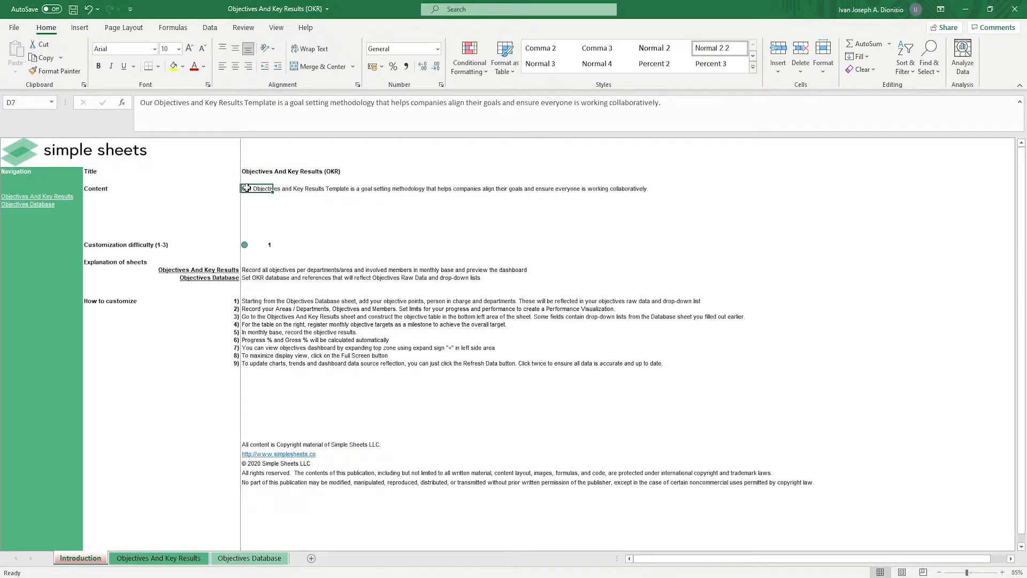
Read the template description, browse the Objectives Database department and level lists, then view the dashboard sheet.
click(257, 244)
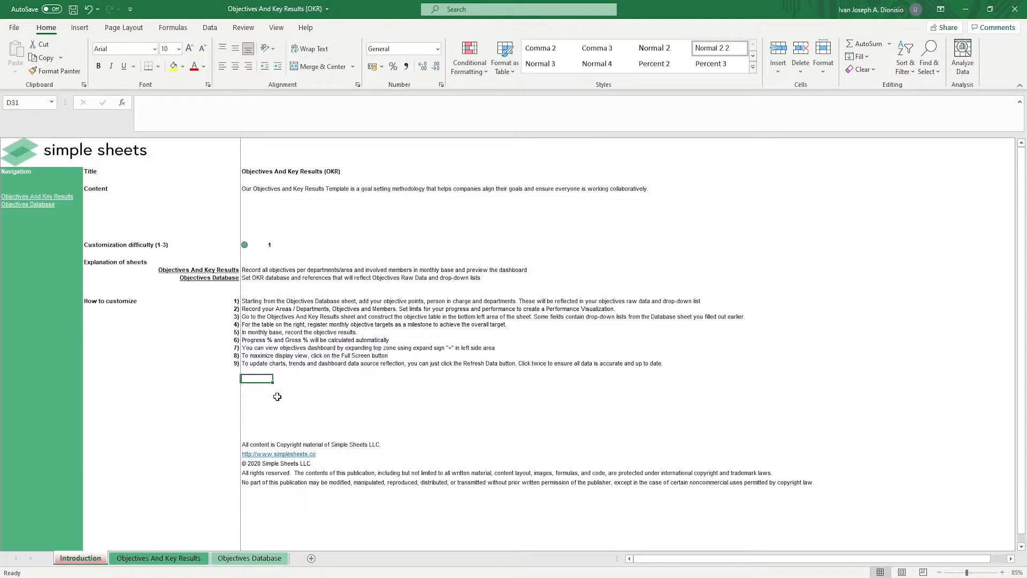
click(248, 558)
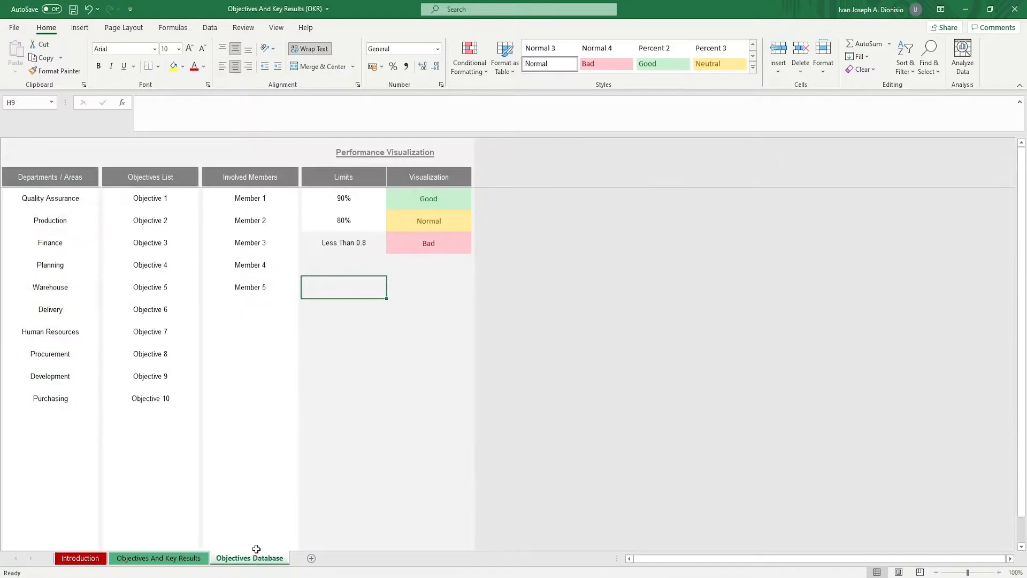
mouse_move(273, 389)
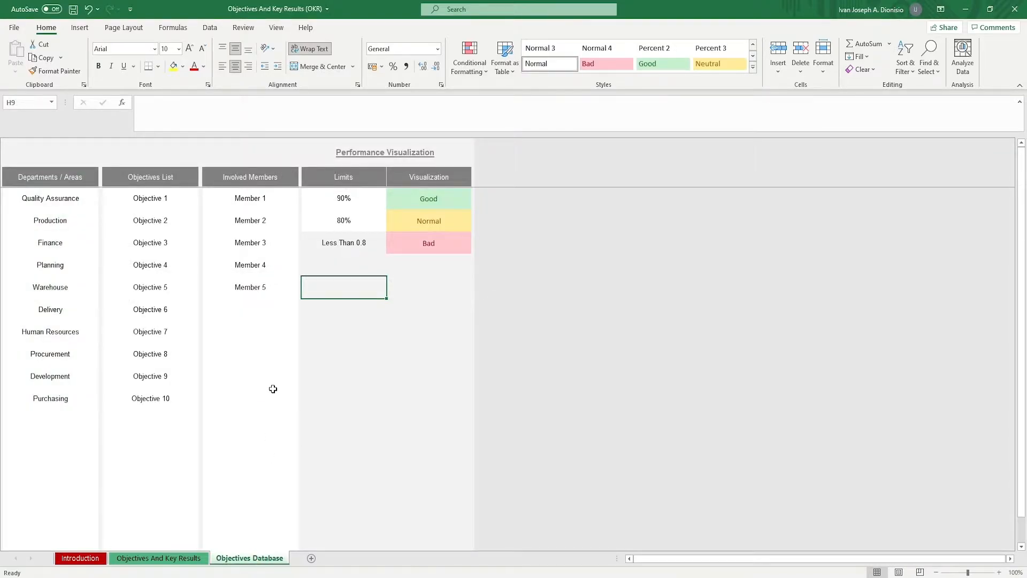
mouse_move(81, 198)
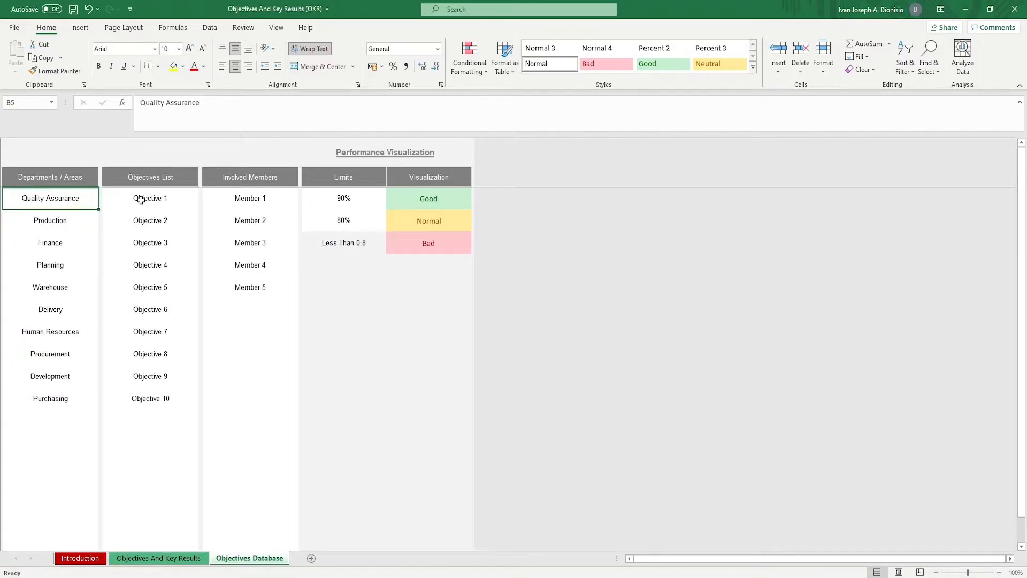
click(251, 198)
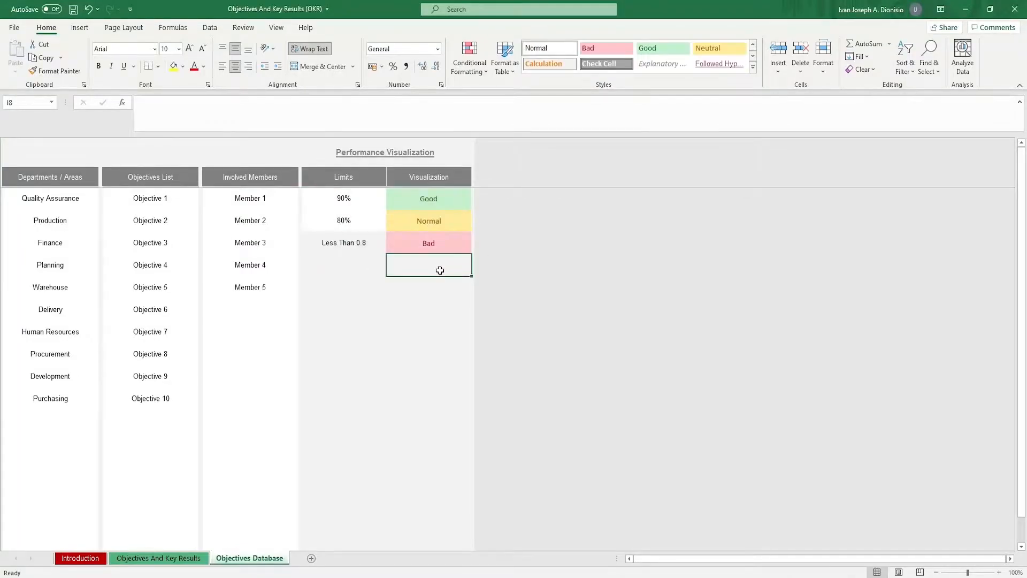
mouse_move(432, 283)
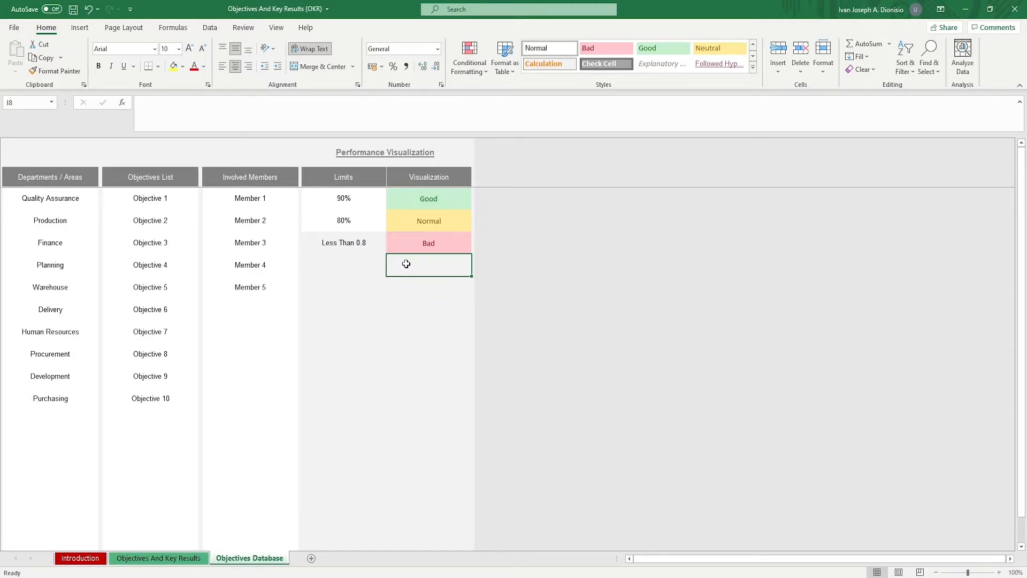
click(159, 558)
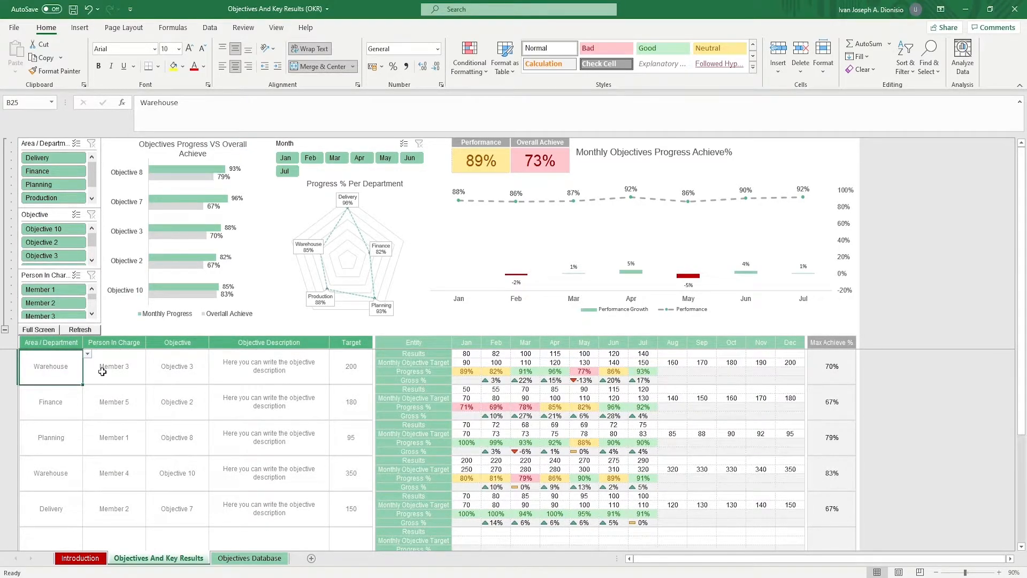
click(113, 366)
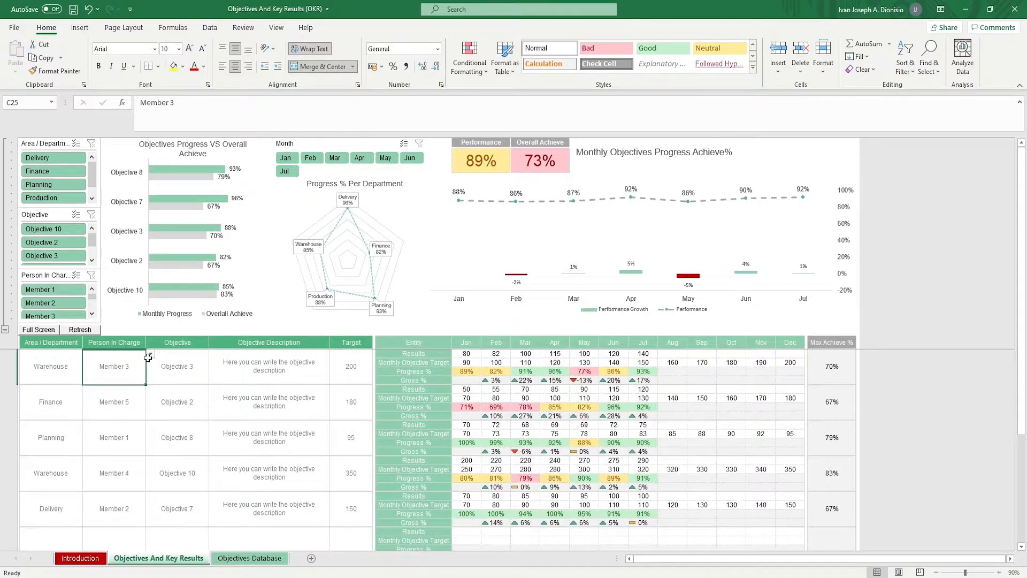
click(177, 365)
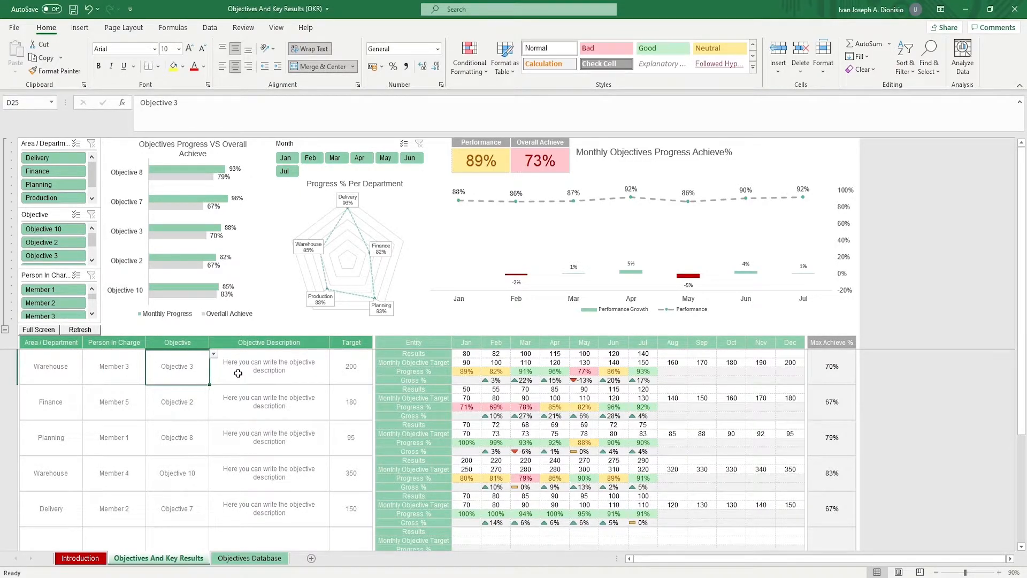
click(350, 366)
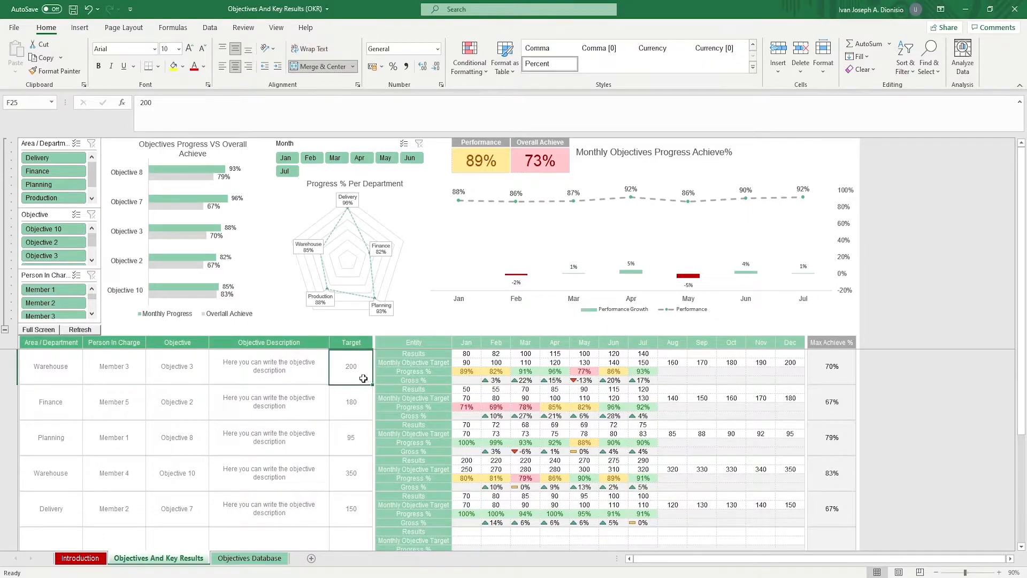
mouse_move(511, 365)
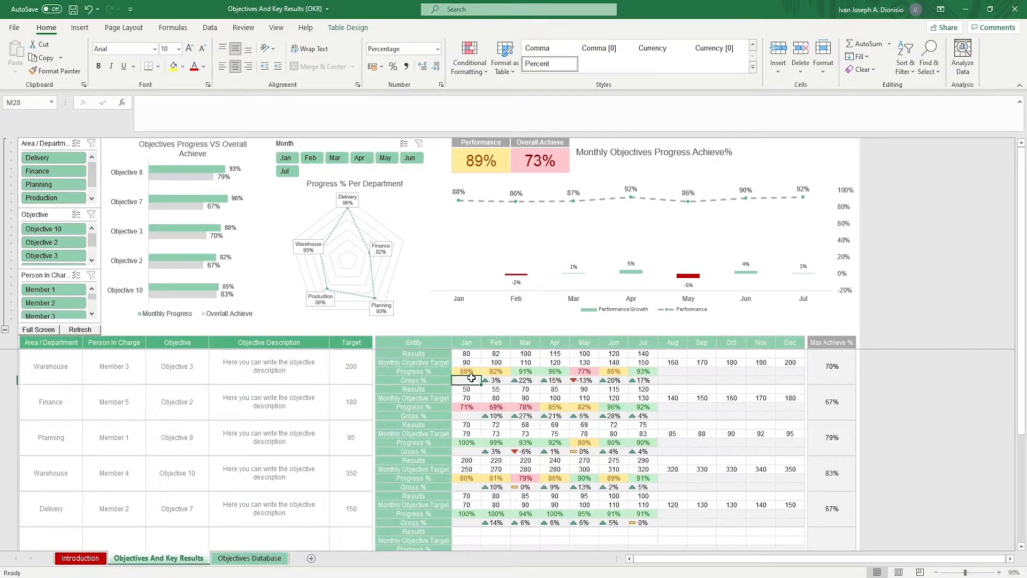
click(495, 380)
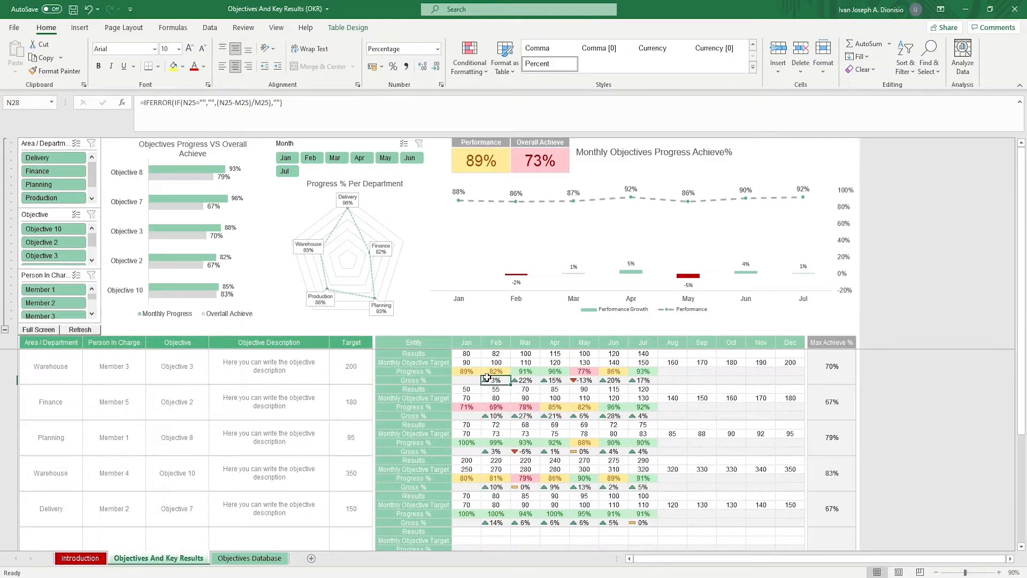
click(525, 372)
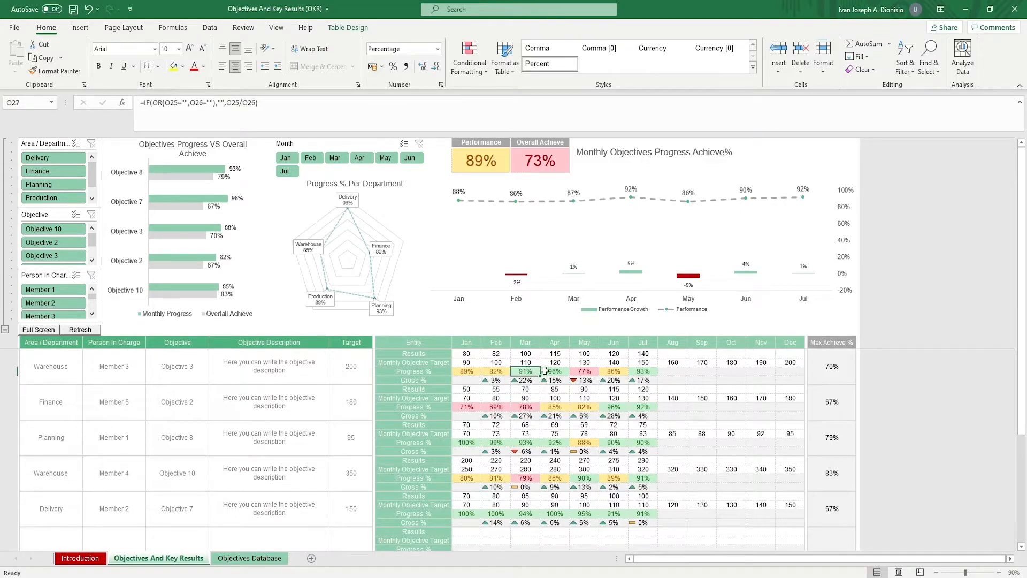
click(555, 380)
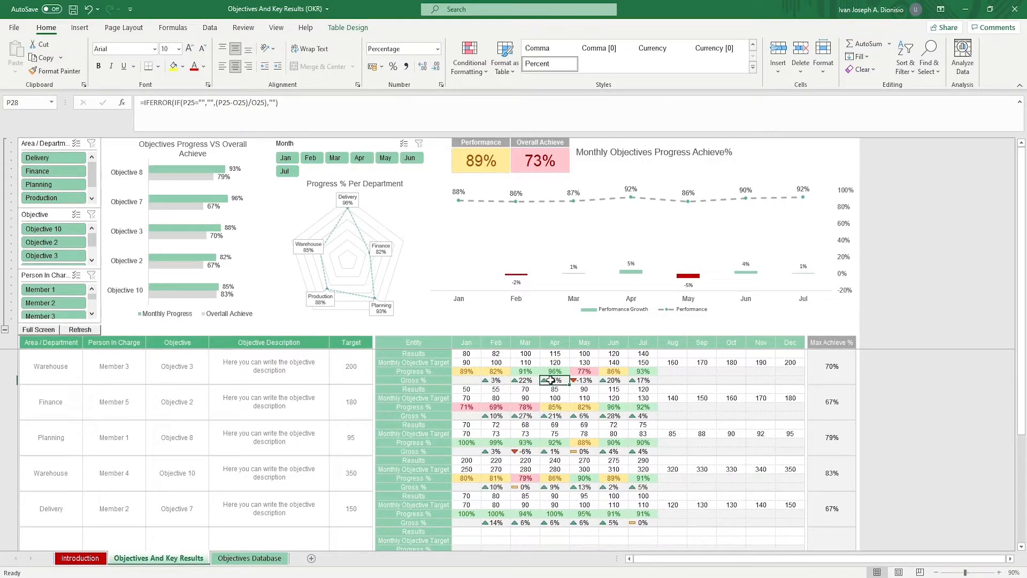
click(831, 366)
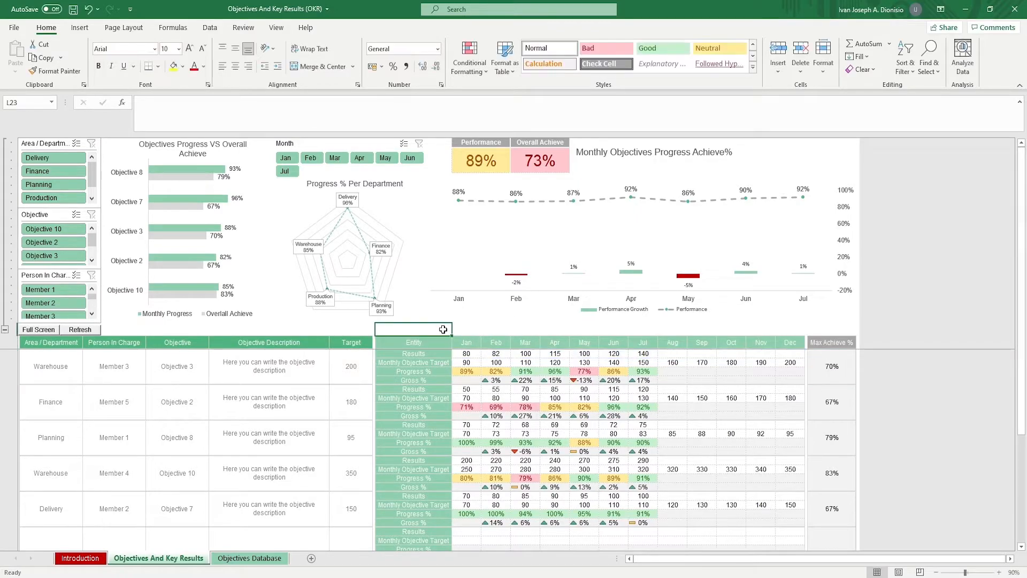
mouse_move(338, 293)
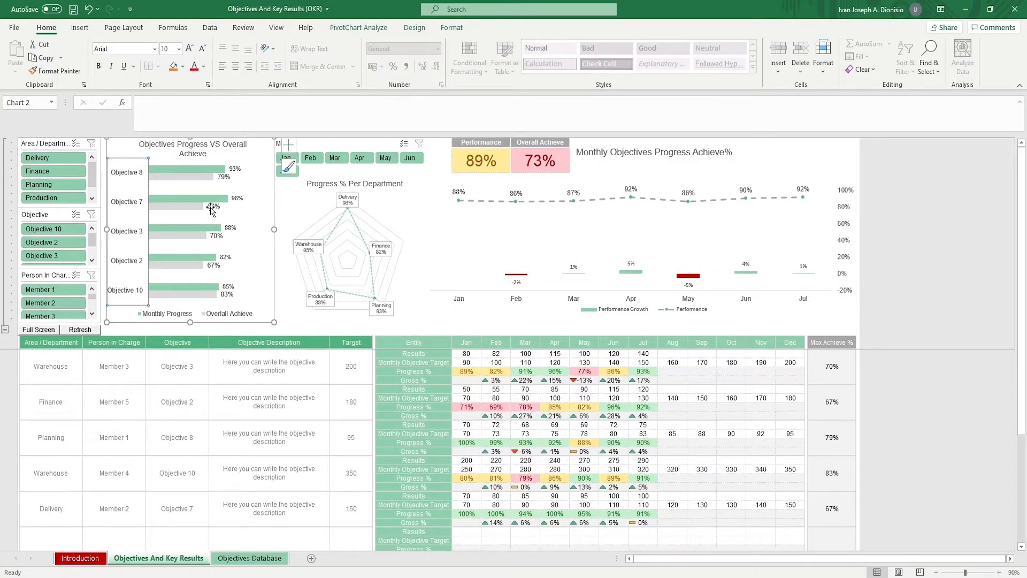
mouse_move(213, 207)
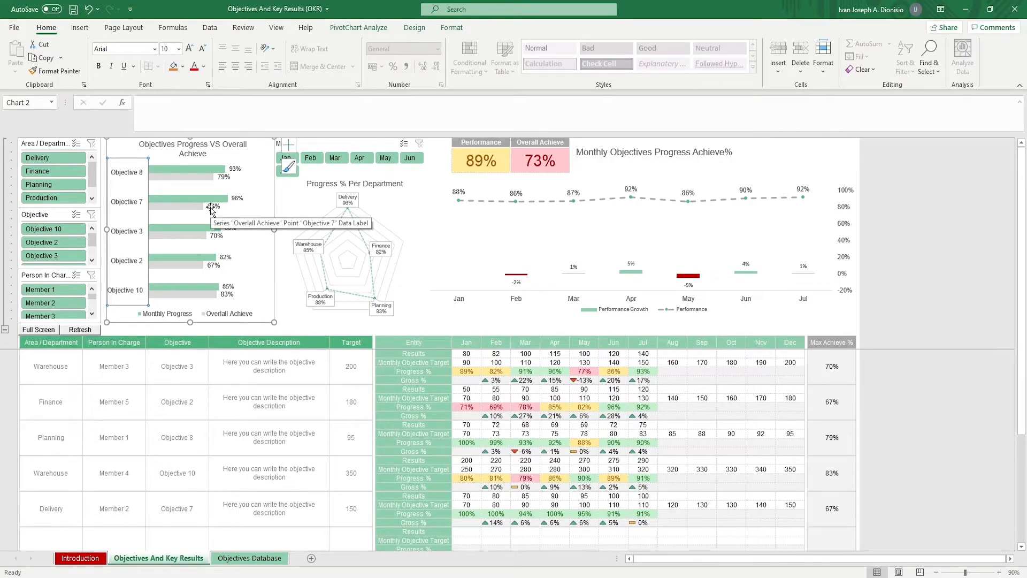
Select the dashboard's monthly objectives progress chart.
click(354, 184)
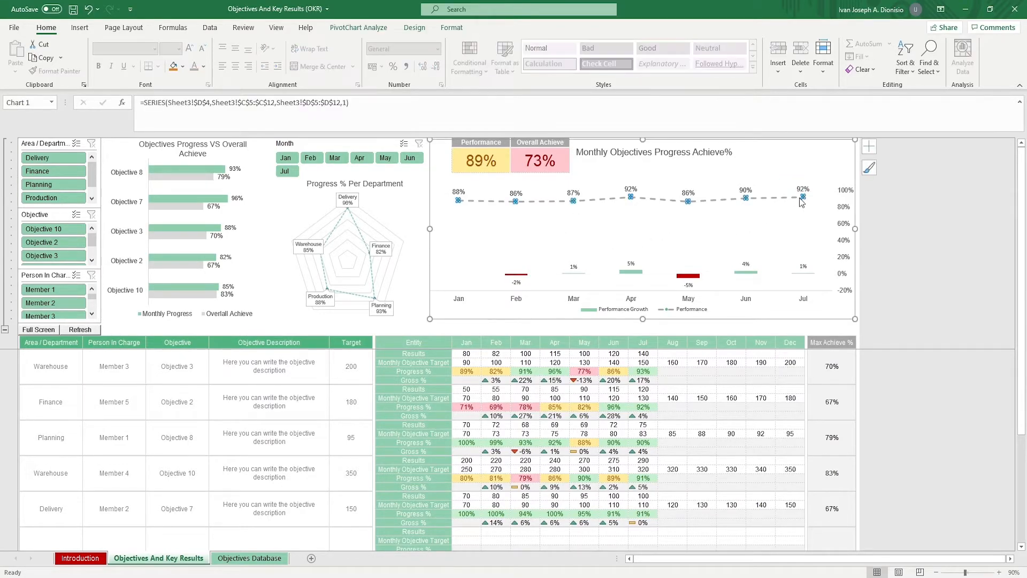
mouse_move(826, 184)
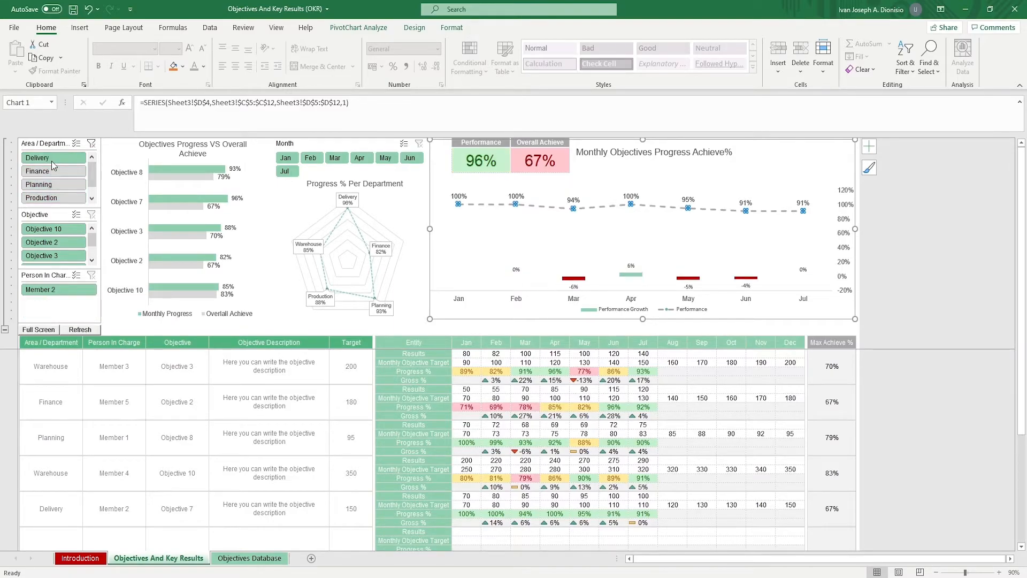
Filter the slicers by Objective and add Planning, then refresh the dashboard and go full screen.
click(43, 242)
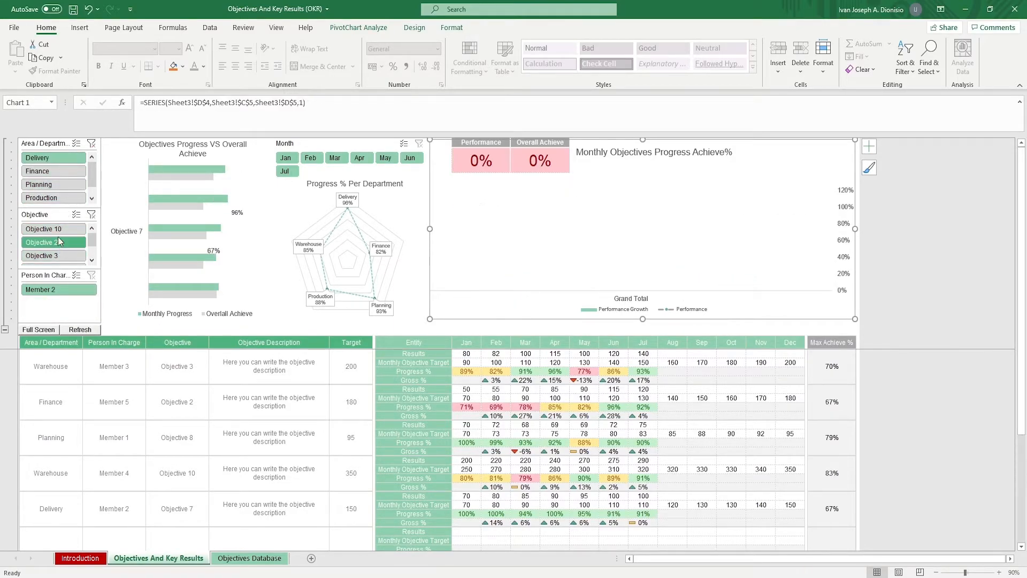
click(43, 198)
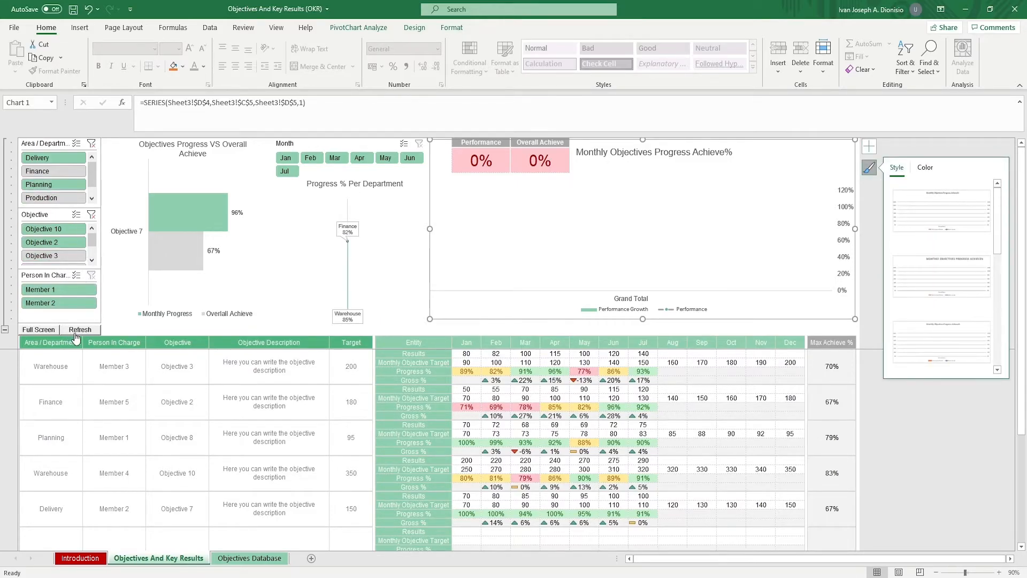
click(80, 329)
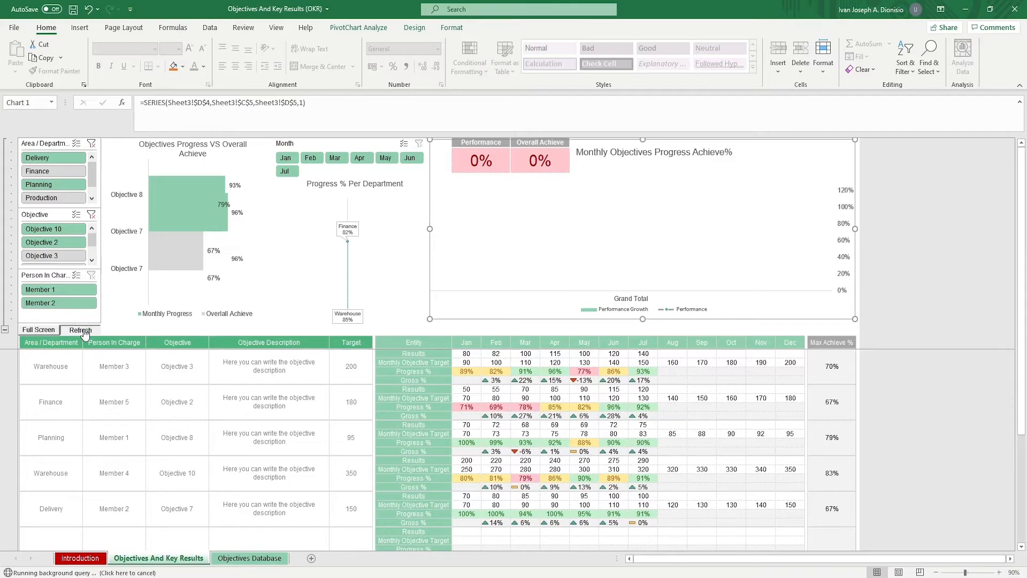
click(80, 330)
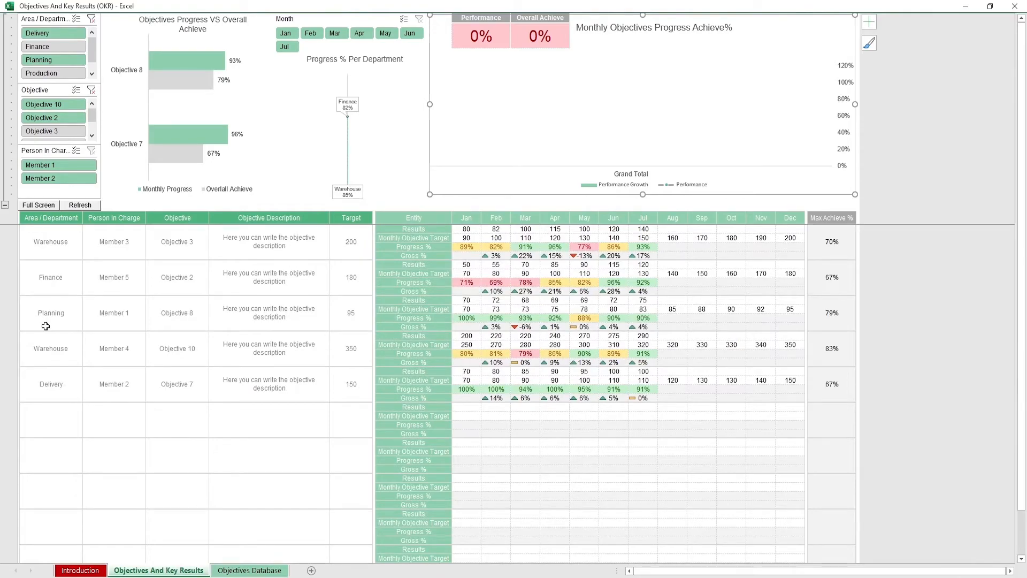
mouse_move(855, 193)
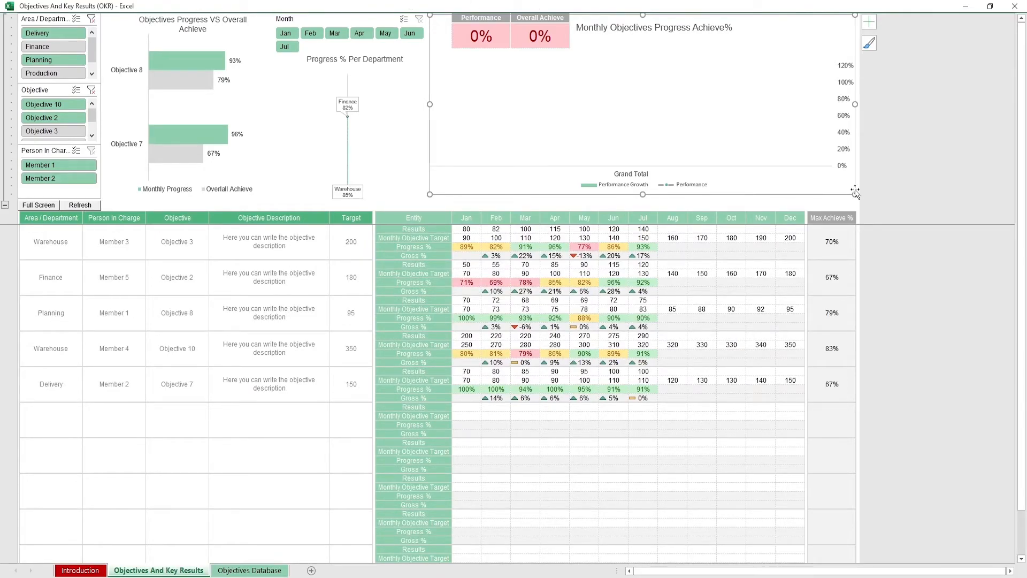